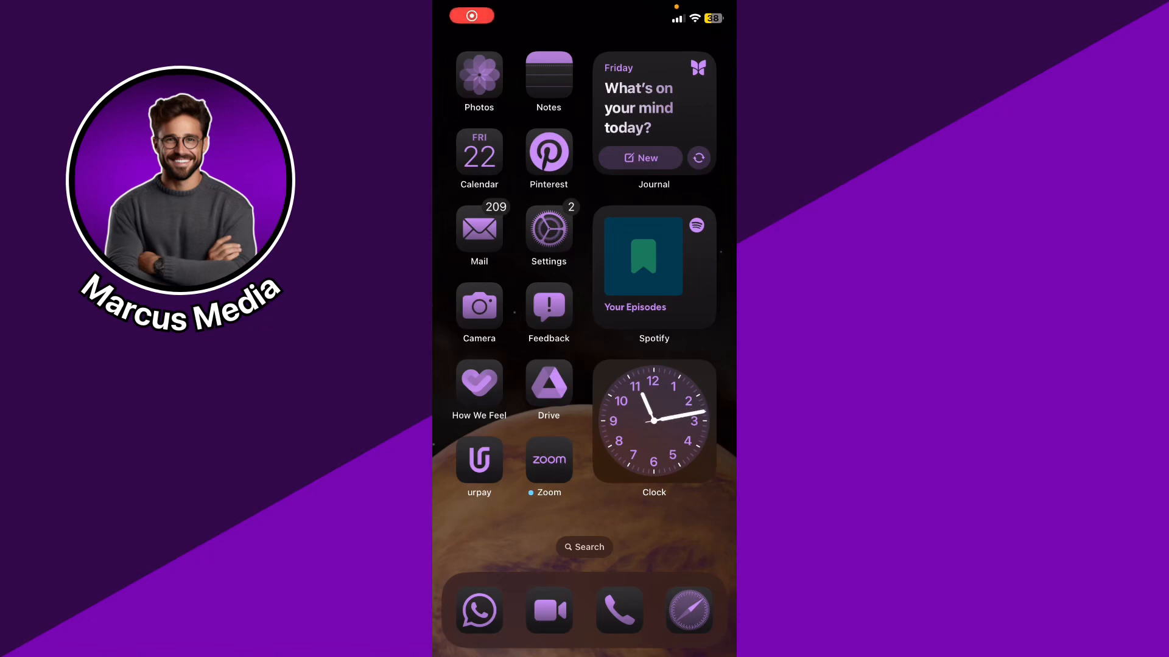
# - Swipe the iPhone home screen to reach and launch Bluesky on the Following feed
pyautogui.hscroll(-3)
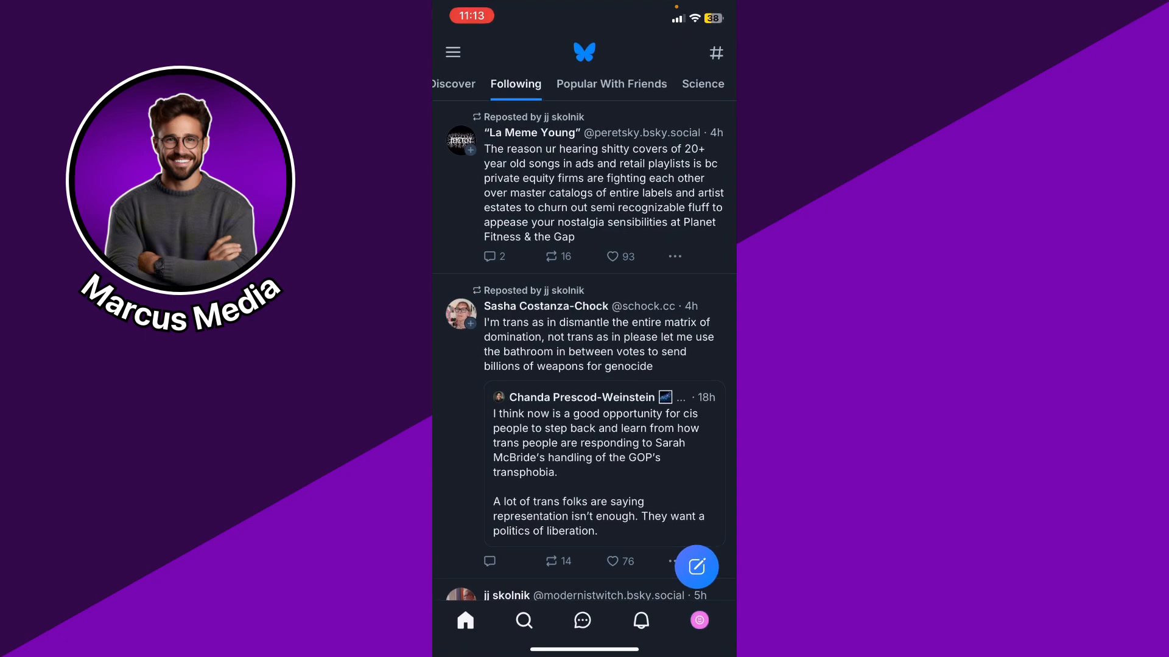
# - Go to the Bluesky Messages tab, which has no conversations yet
pyautogui.click(582, 621)
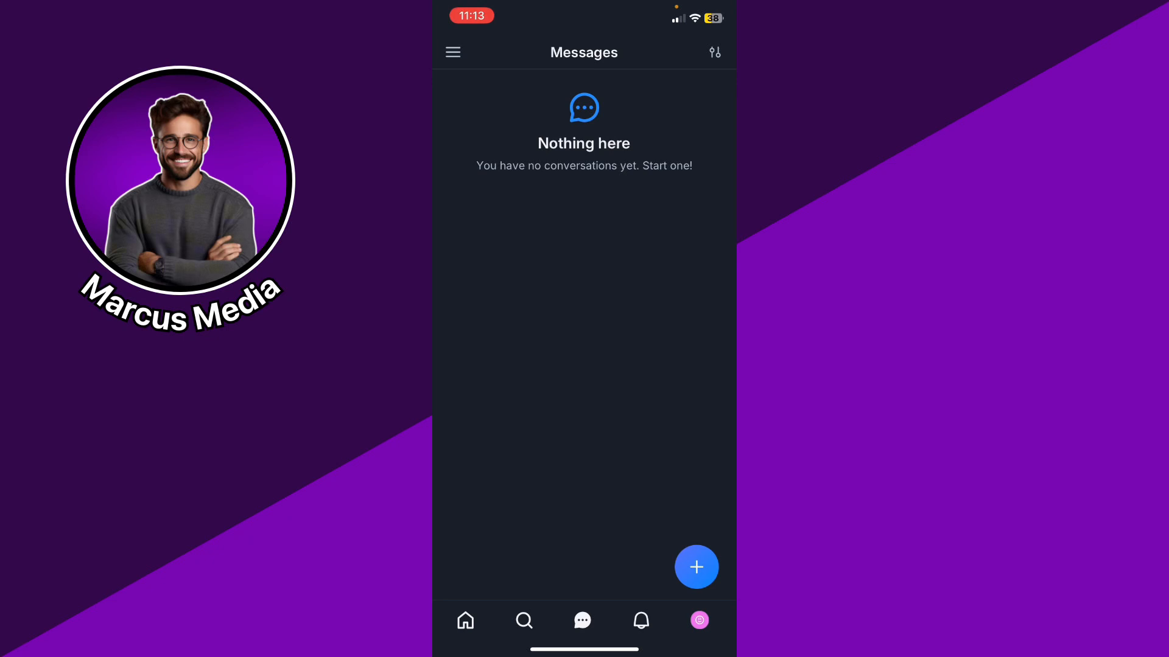
# - Open Chat Settings from the sliders icon on the Messages screen
pyautogui.click(713, 52)
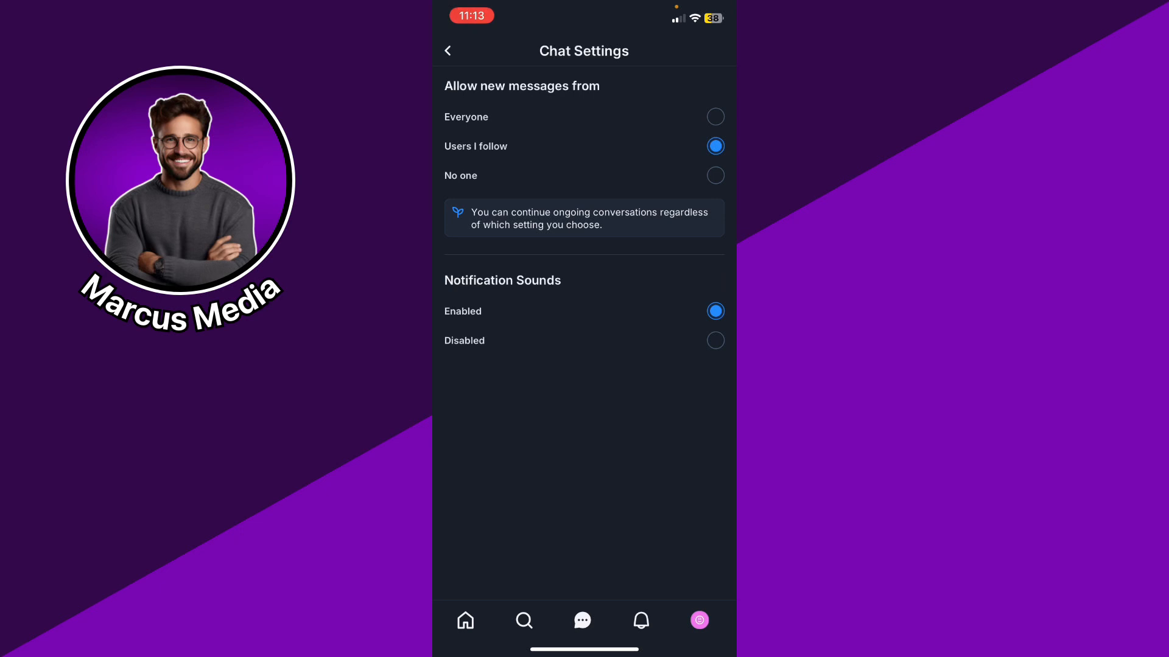
# - Allow new messages from No one and set Notification Sounds to Disabled
pyautogui.click(714, 175)
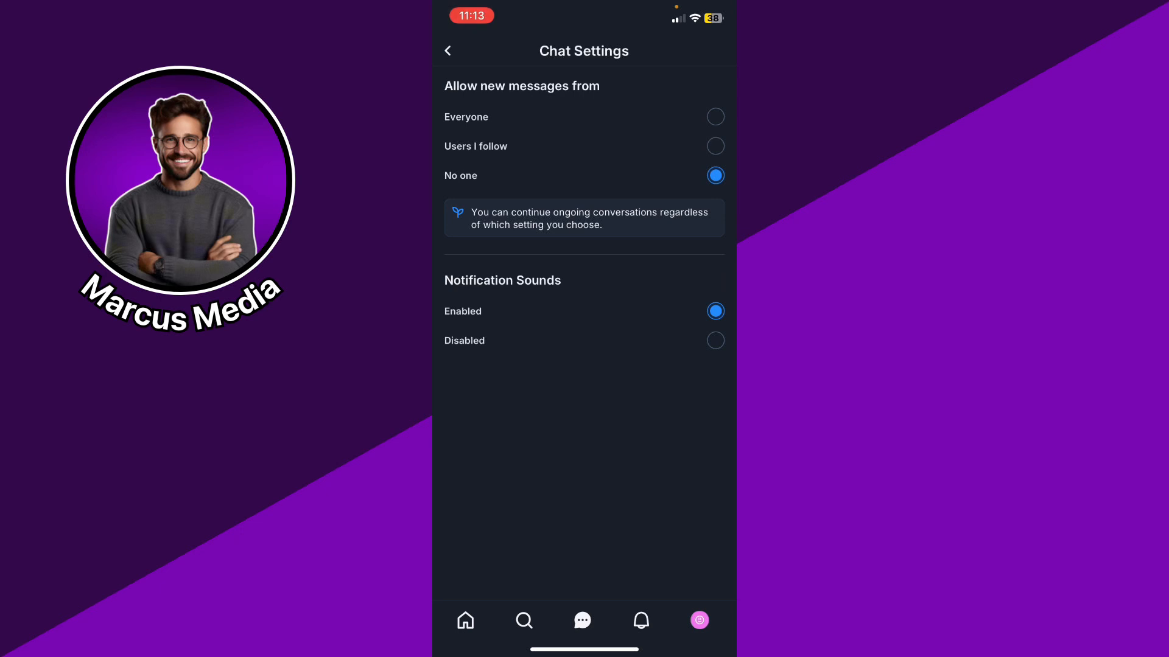
pyautogui.click(714, 341)
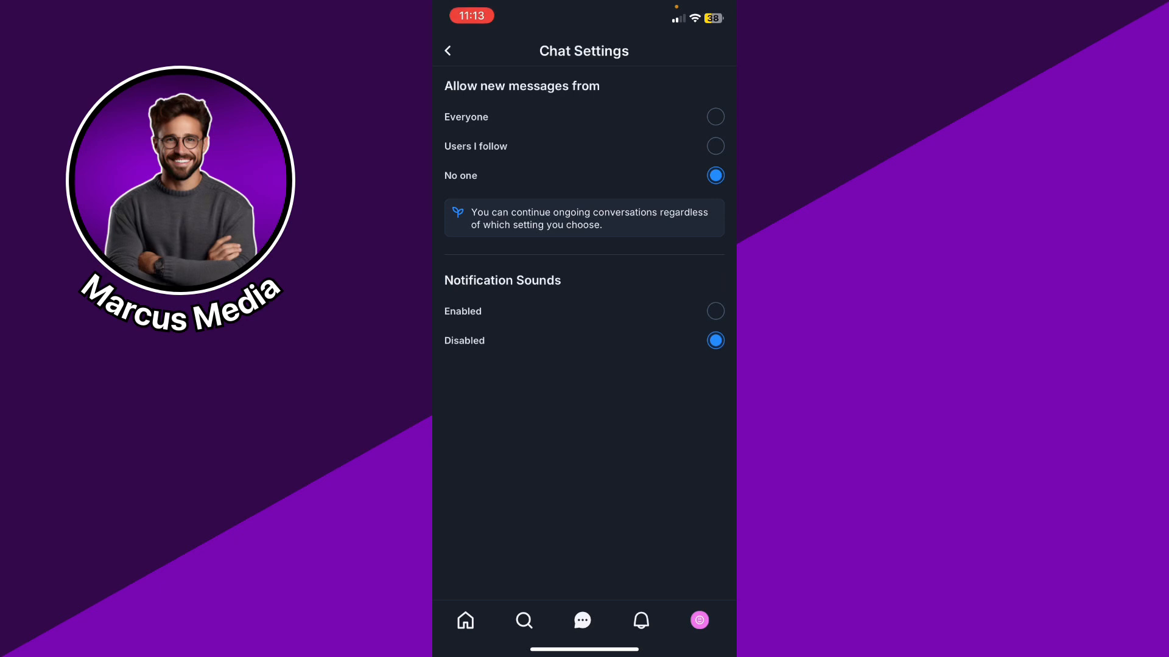